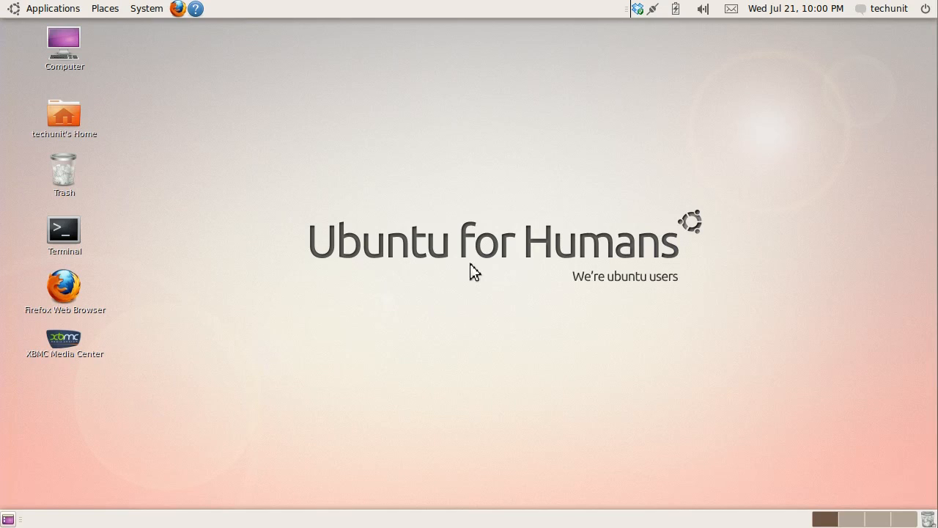
{"action": "mouse_move", "coordinate": [215, 120]}
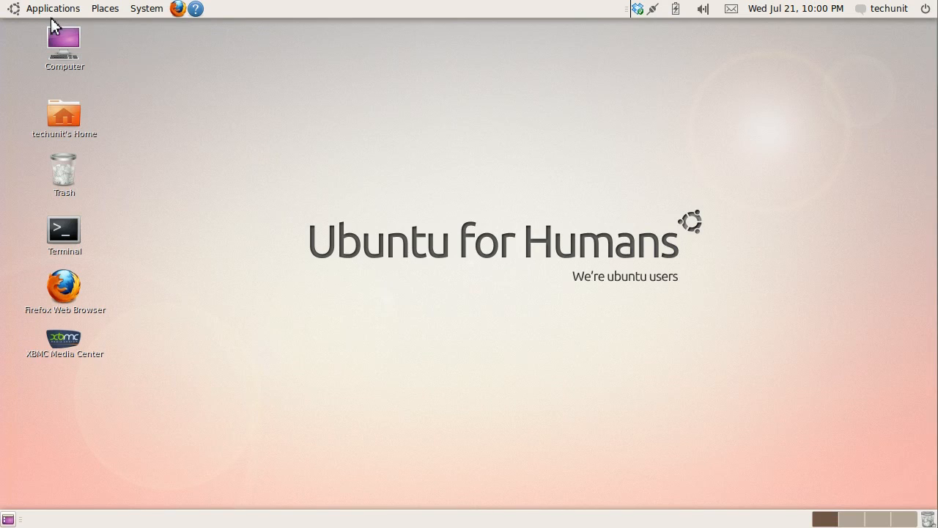
Step: Open the GNOME Applications menu to find Empathy under Internet
{"action": "left_click", "coordinate": [52, 8]}
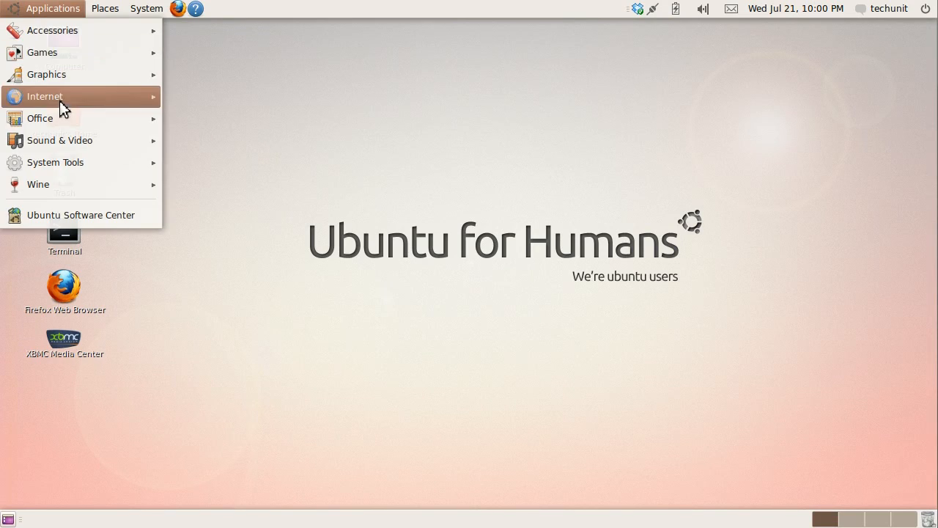
{"action": "mouse_move", "coordinate": [45, 96]}
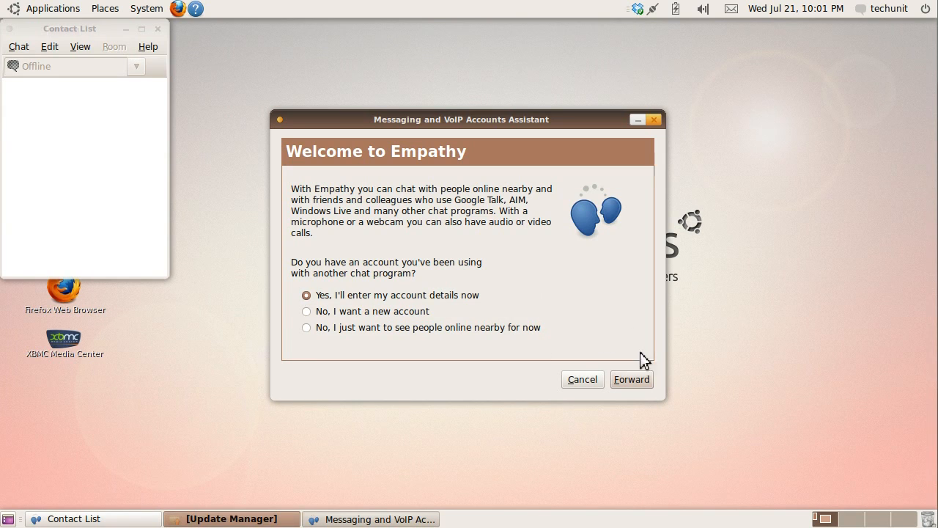
Step: Go forward to enter existing account details and choose Google Talk as the account type
{"action": "left_click", "coordinate": [631, 379]}
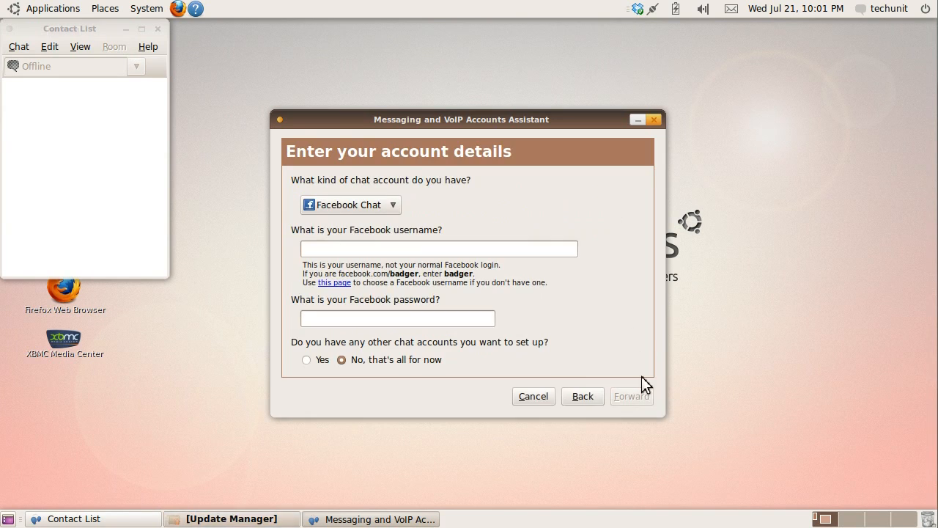
{"action": "mouse_move", "coordinate": [409, 225]}
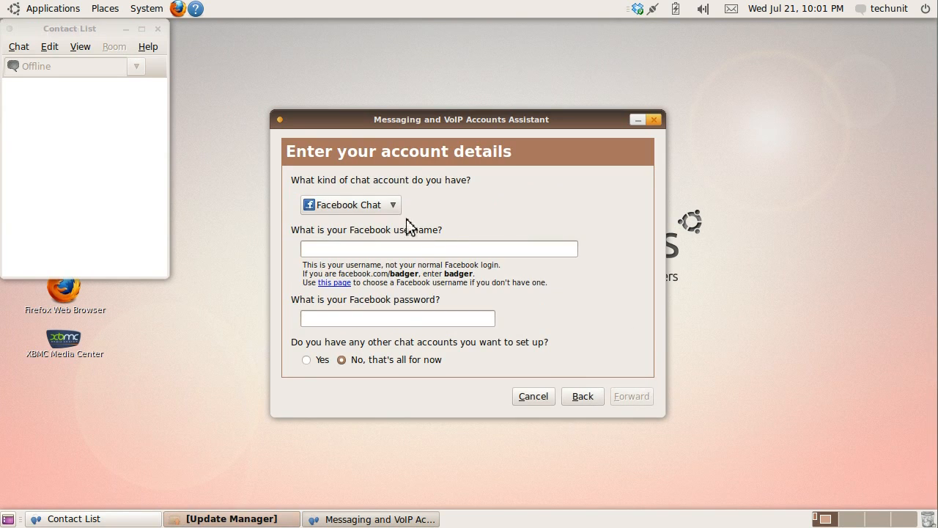
{"action": "left_click", "coordinate": [351, 204]}
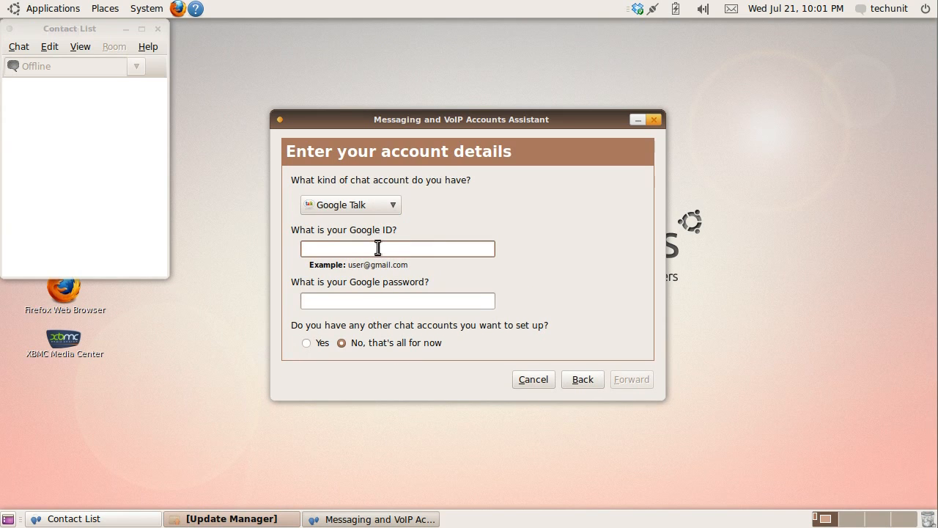
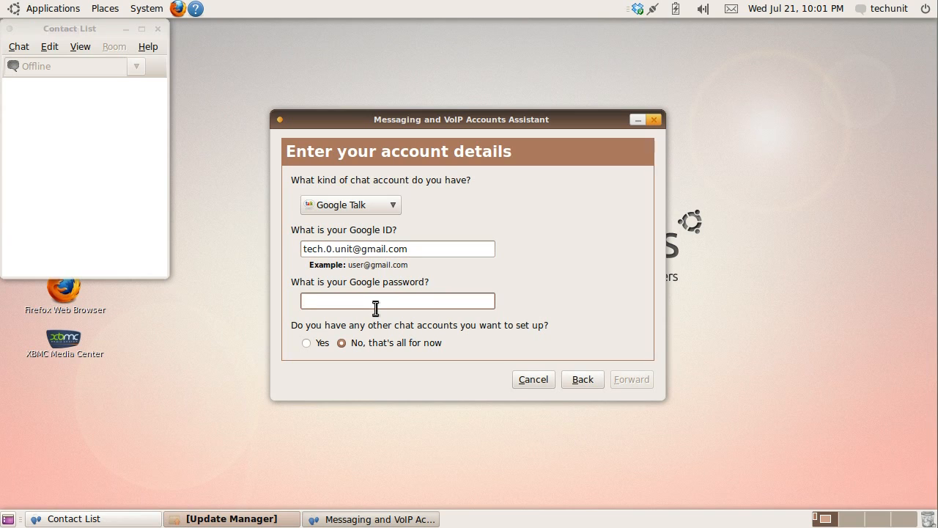
Step: Enter the Gmail address as the Google ID, fixing a typo, then the password
{"action": "left_click", "coordinate": [397, 301]}
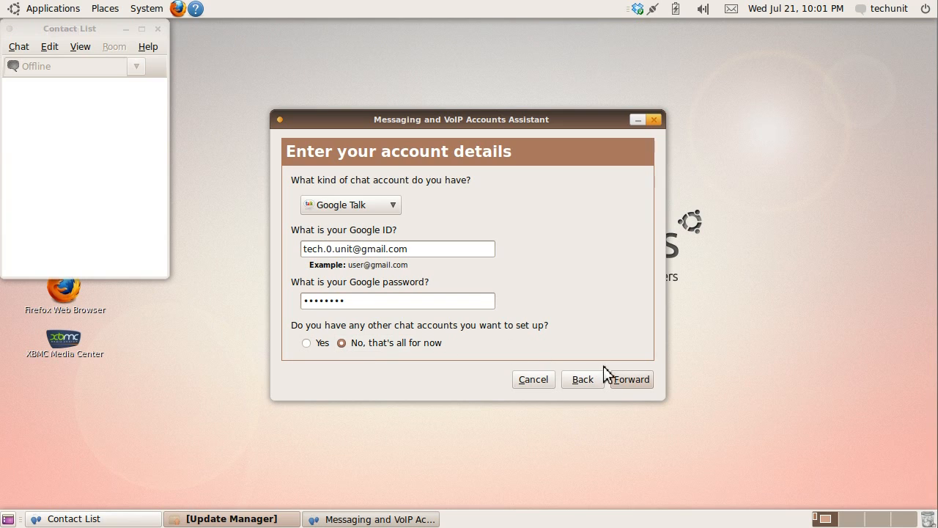
Step: Submit the Google Talk details, decline nearby-people discovery, and apply to close the assistant
{"action": "left_click", "coordinate": [628, 379]}
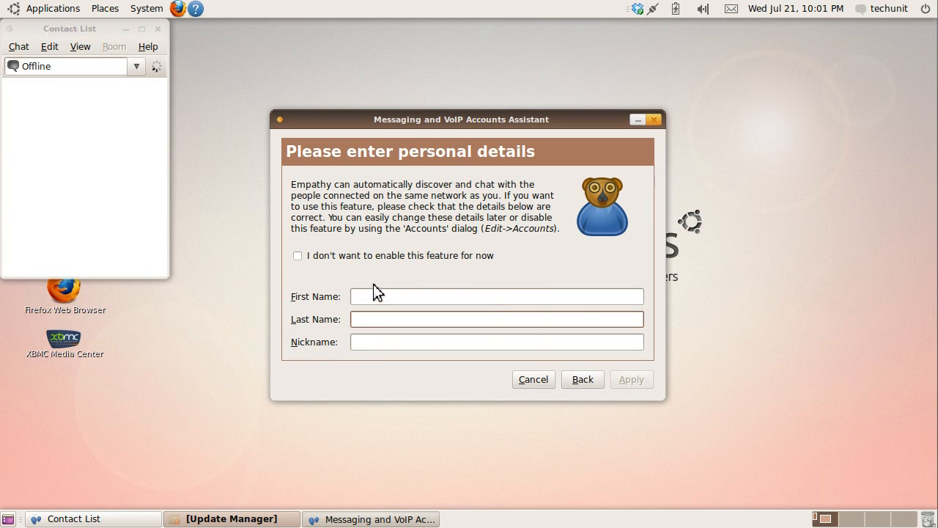
{"action": "left_click", "coordinate": [496, 296]}
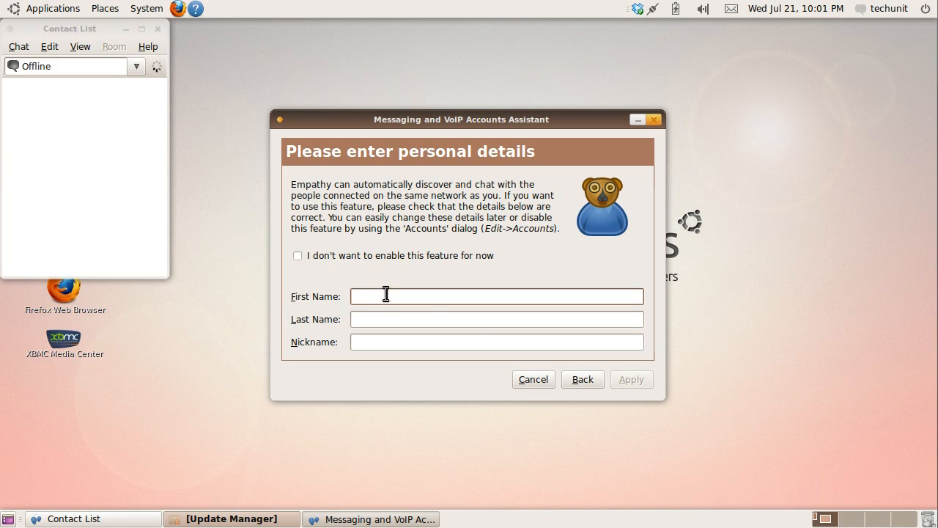
{"action": "left_click", "coordinate": [298, 255]}
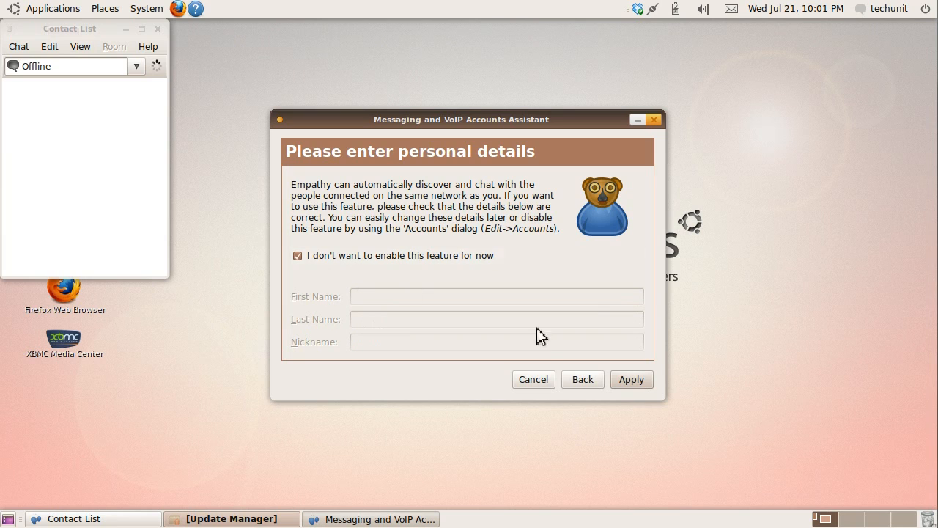
{"action": "left_click", "coordinate": [630, 379]}
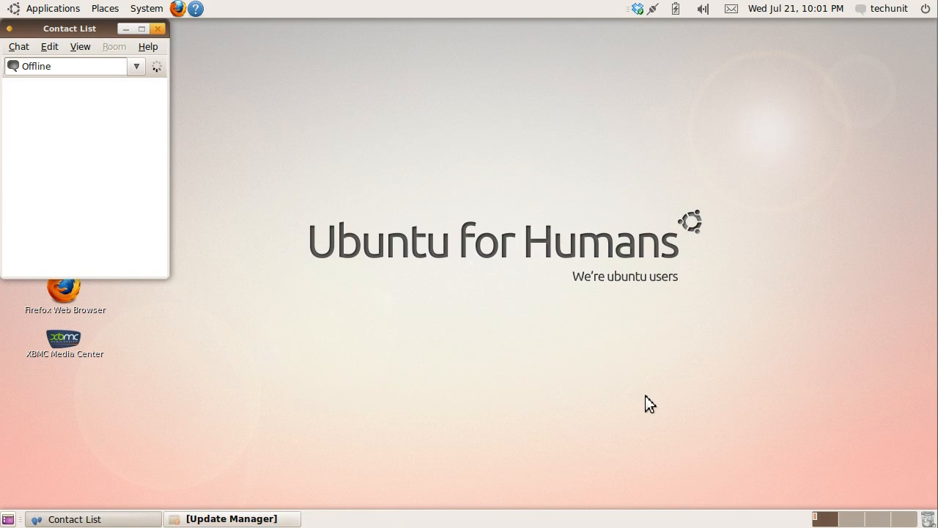